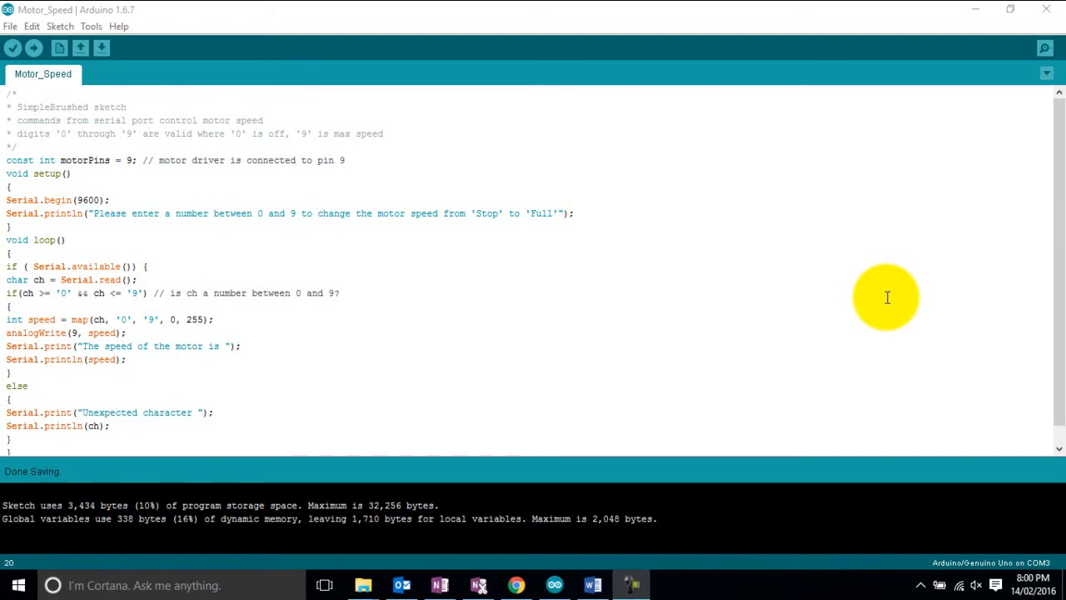
{"action": "mouse_move", "coordinate": [58, 164]}
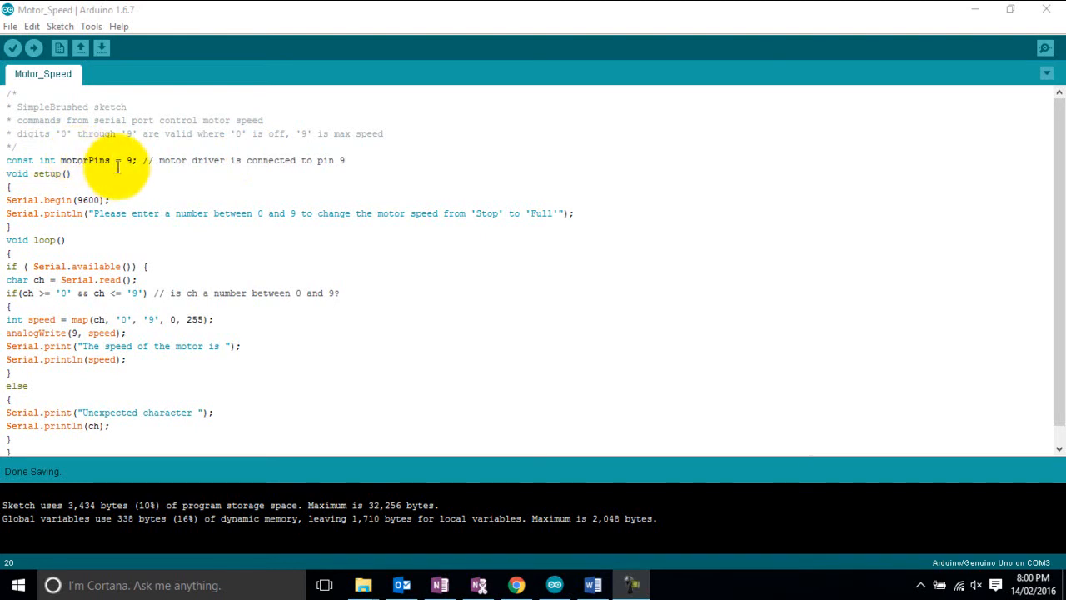
{"action": "mouse_move", "coordinate": [115, 167]}
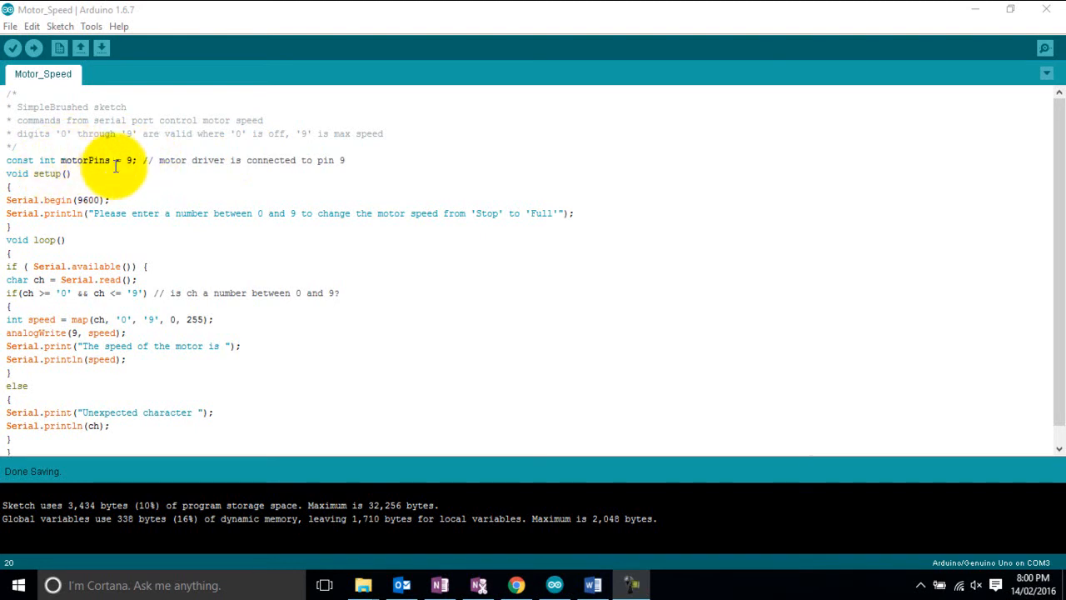
{"action": "mouse_move", "coordinate": [84, 153]}
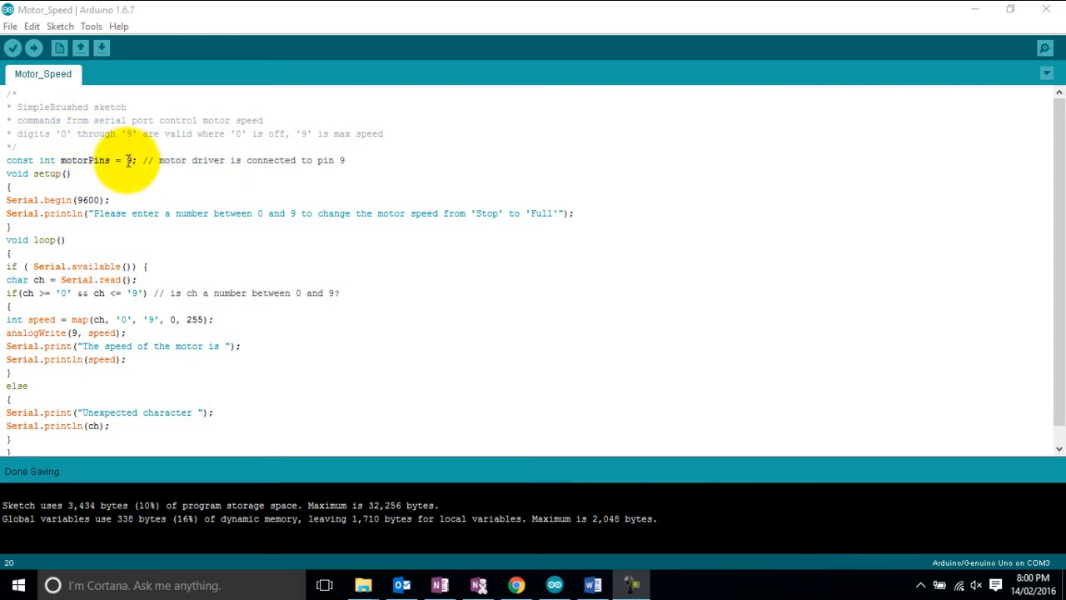
{"action": "mouse_move", "coordinate": [127, 160]}
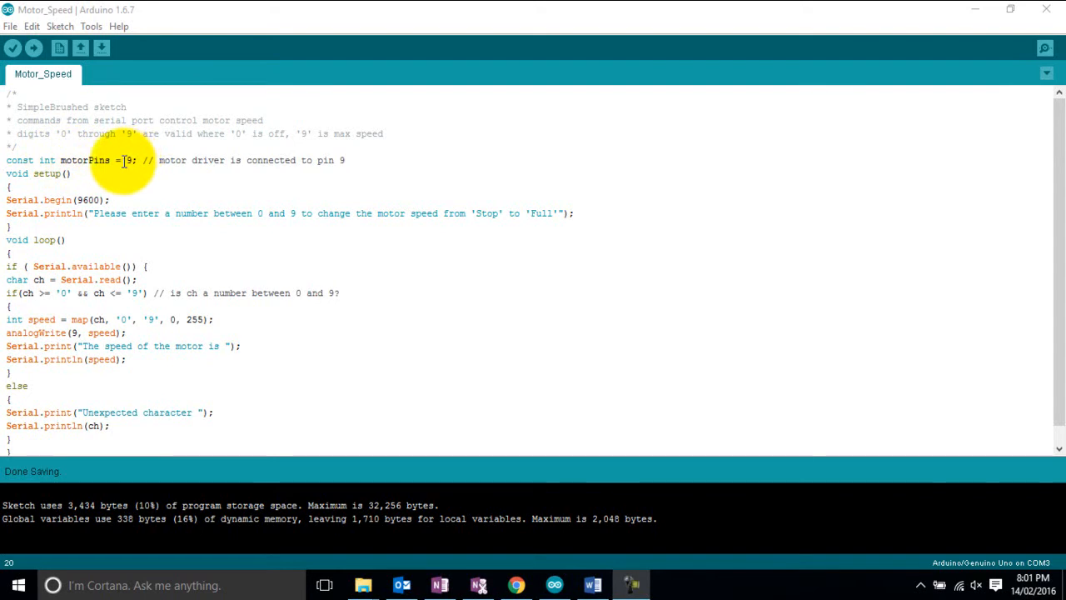
{"action": "mouse_move", "coordinate": [65, 191]}
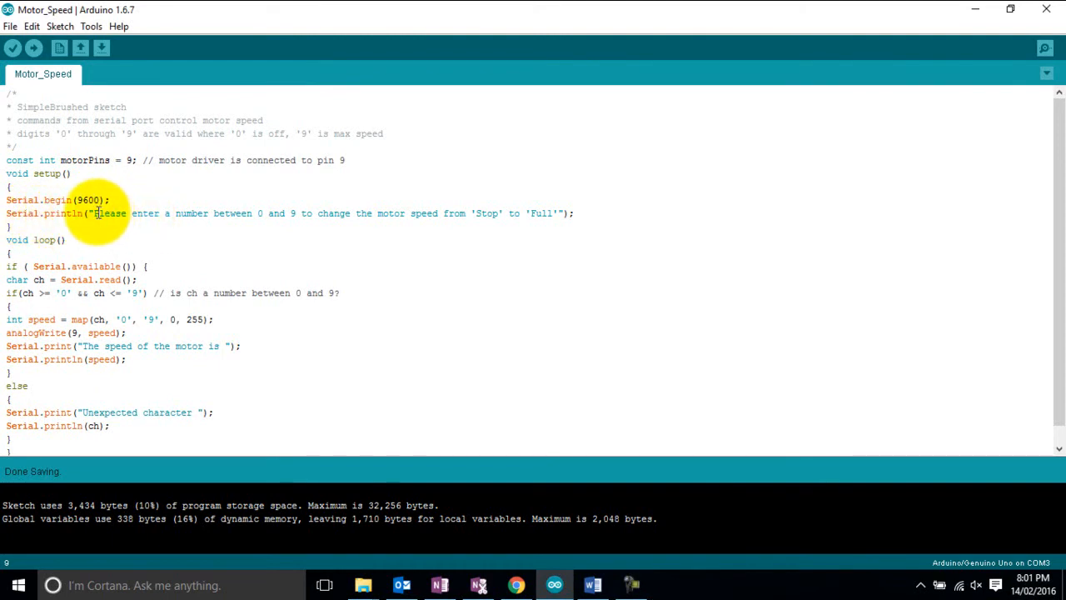
{"action": "mouse_move", "coordinate": [537, 201]}
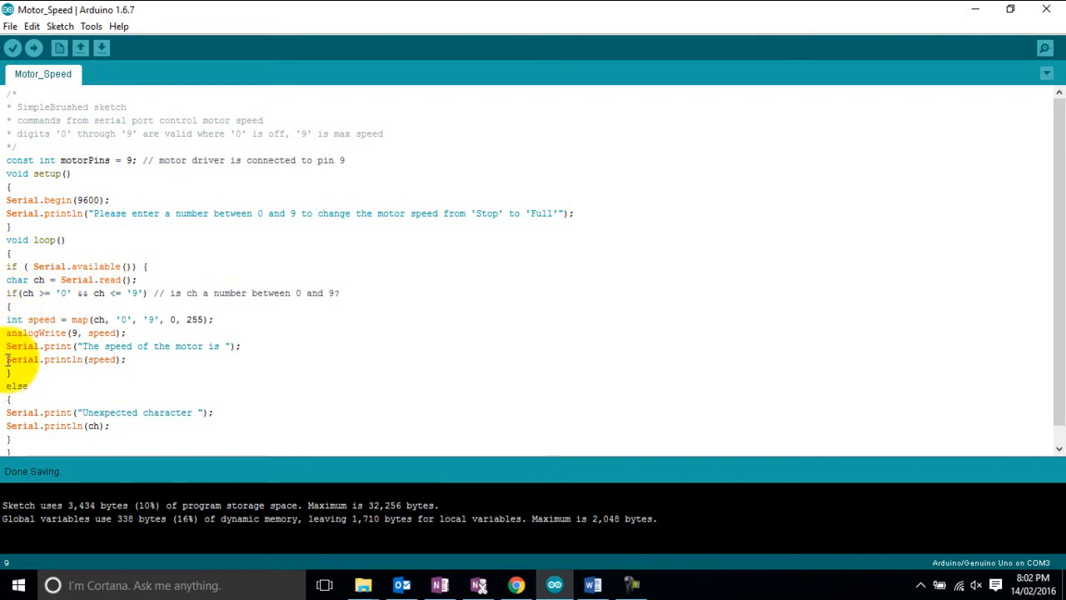
{"action": "mouse_move", "coordinate": [157, 316]}
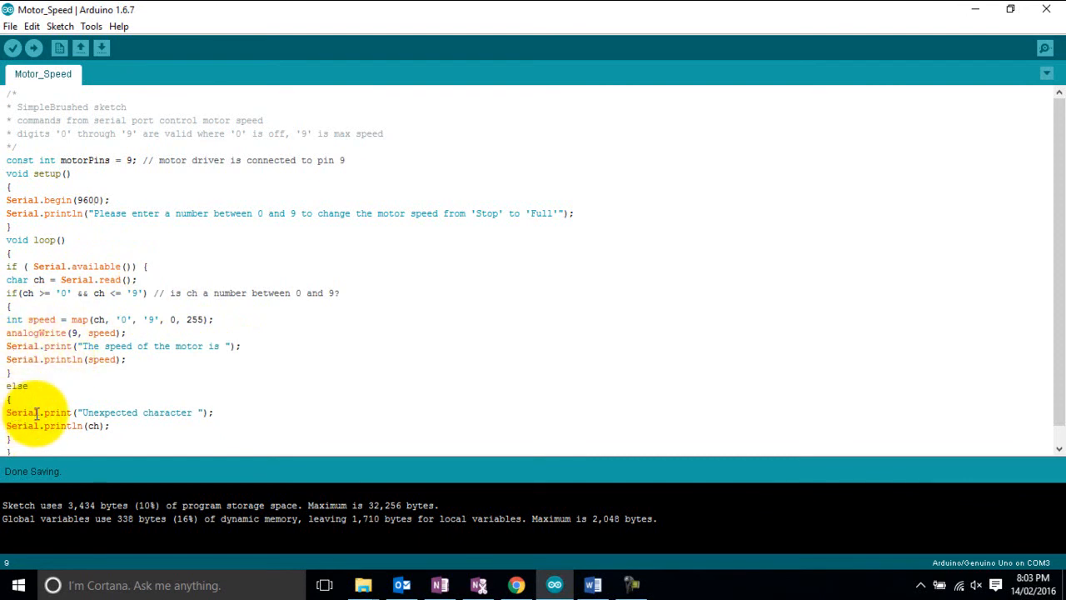
{"action": "mouse_move", "coordinate": [136, 402]}
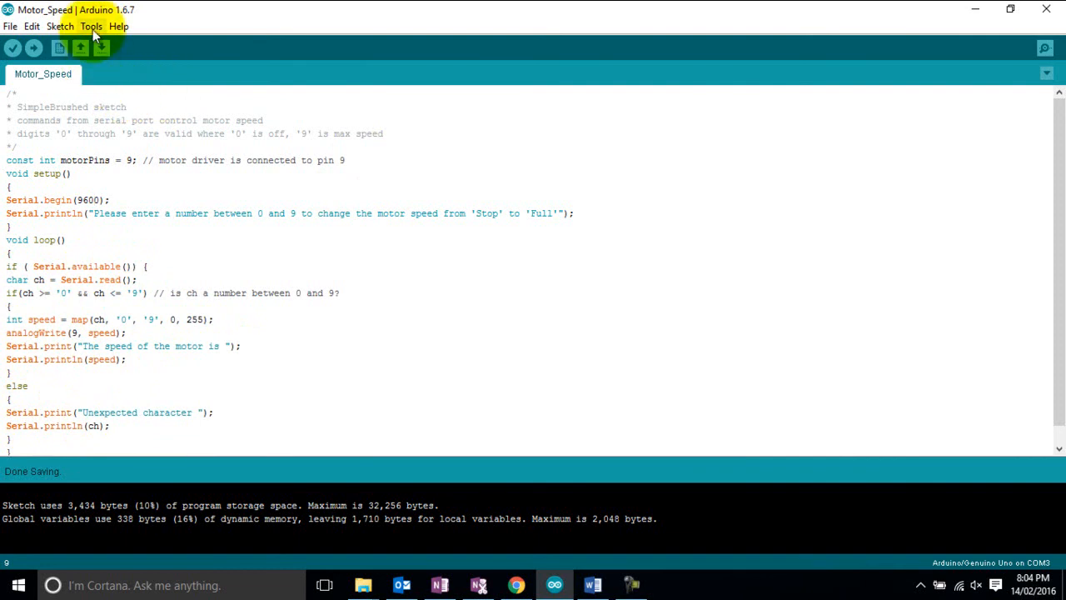
Open the COM3 Serial Monitor from the Tools menu and focus its input field
{"action": "left_click", "coordinate": [91, 25]}
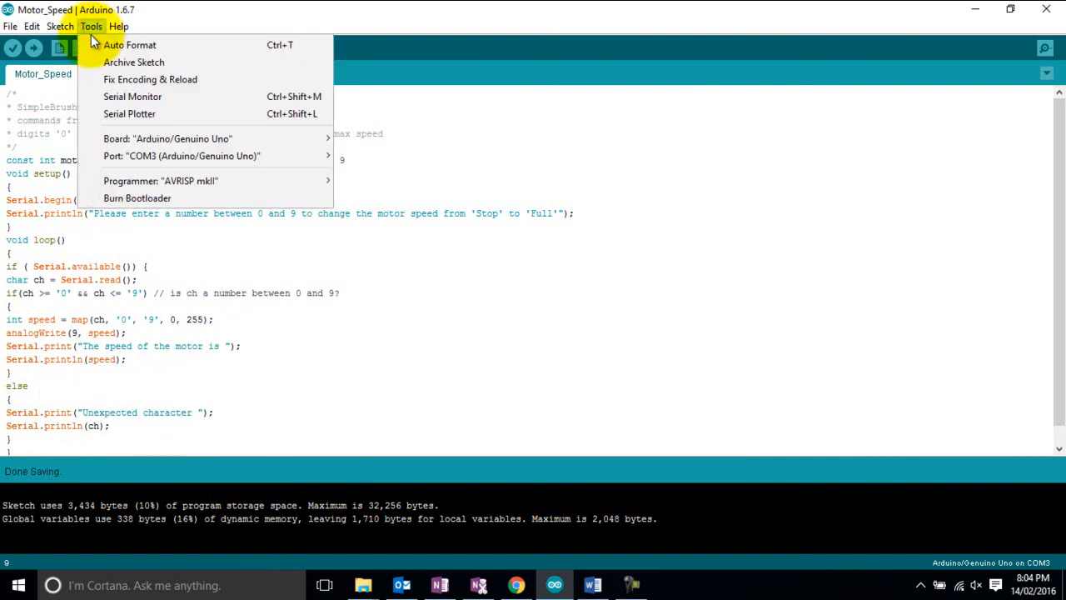
{"action": "mouse_move", "coordinate": [133, 97]}
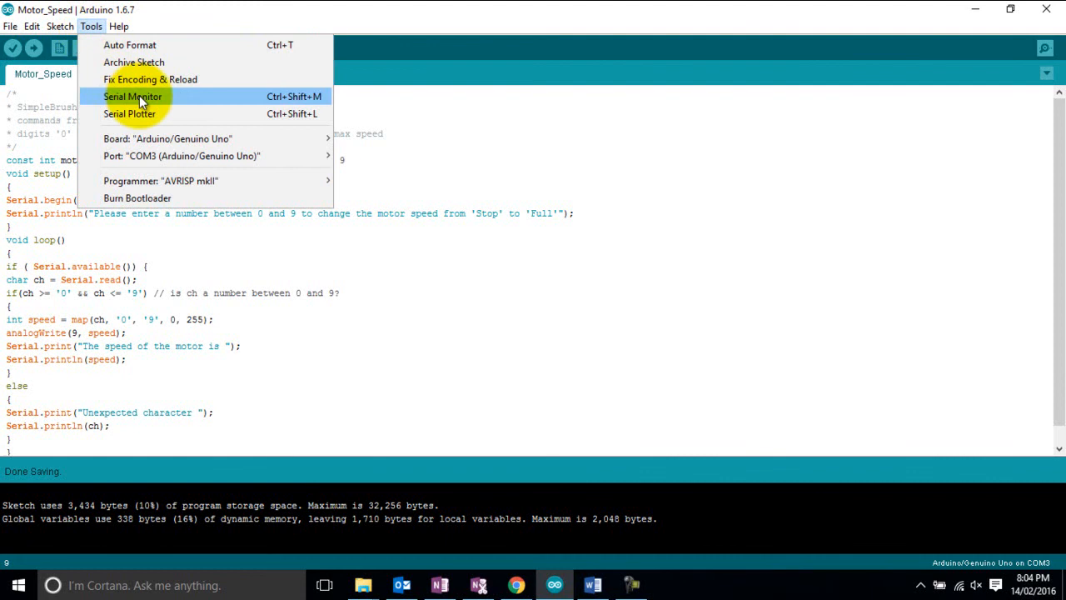
{"action": "left_click", "coordinate": [131, 96]}
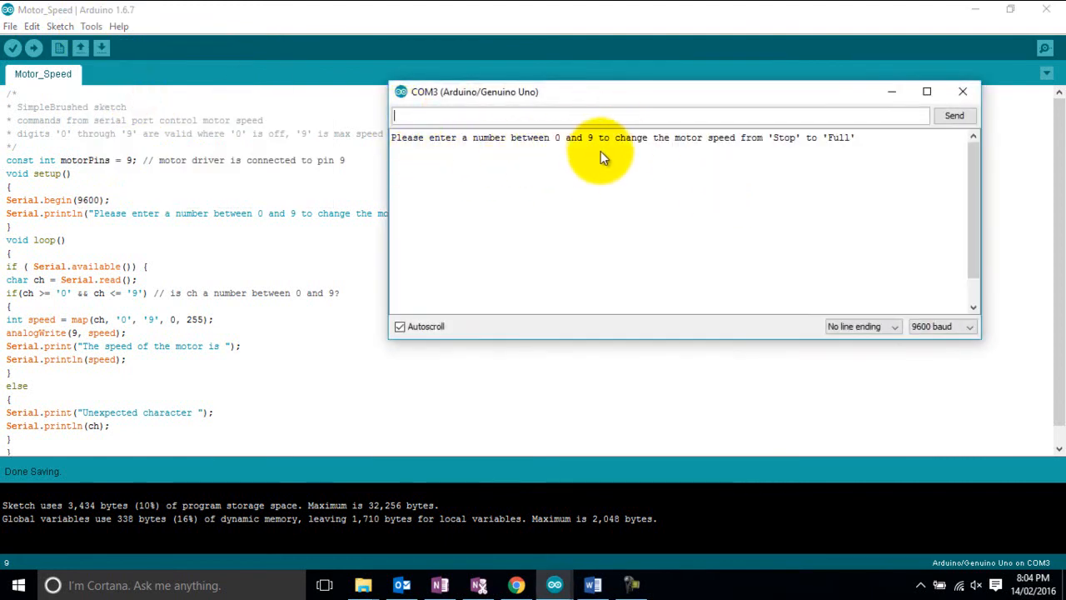
{"action": "mouse_move", "coordinate": [862, 152]}
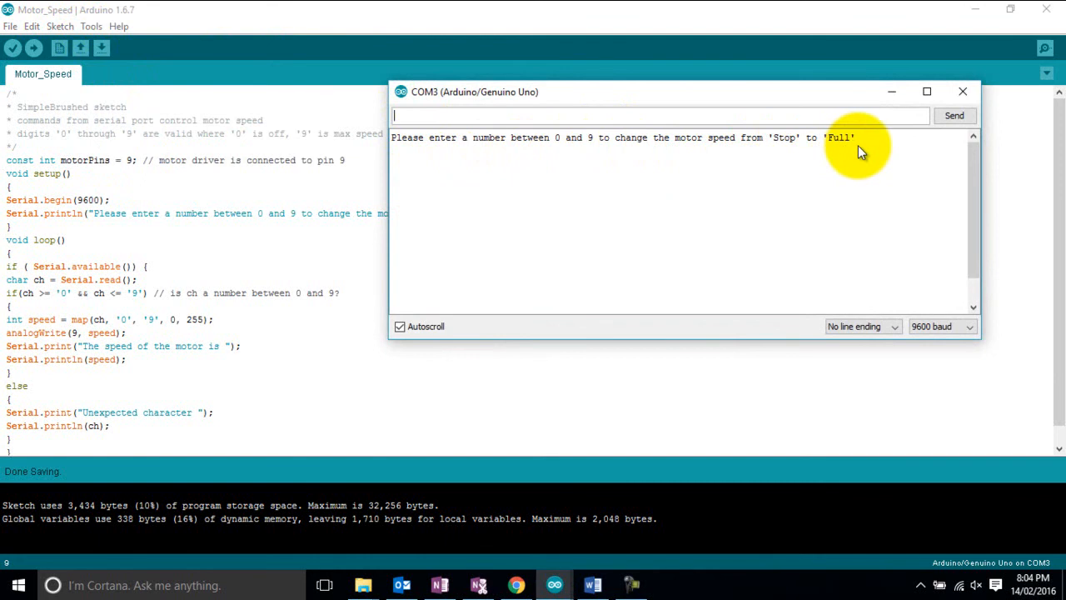
{"action": "left_click", "coordinate": [682, 115]}
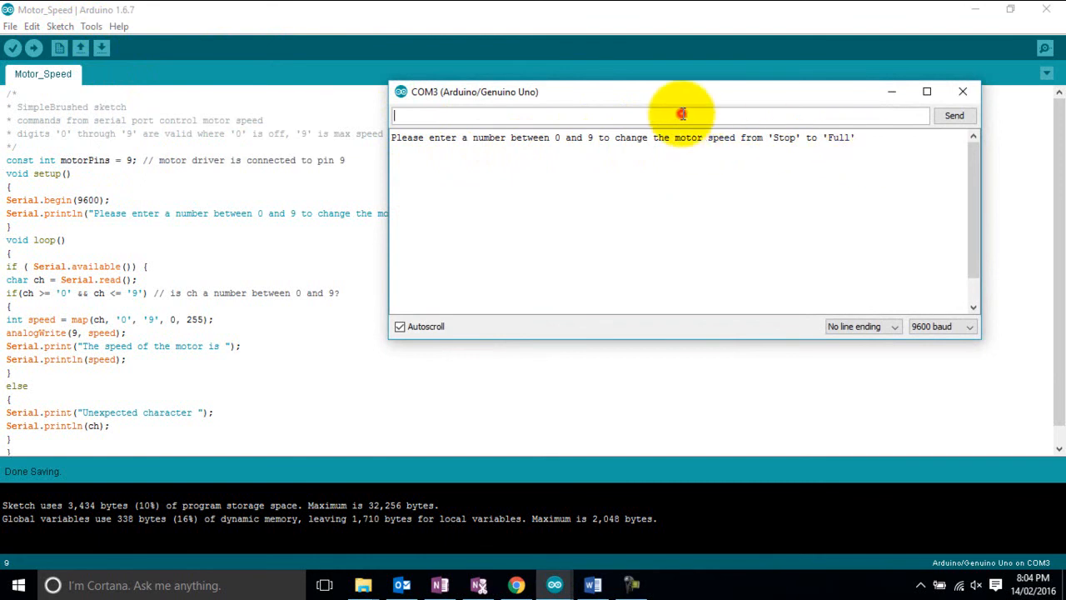
Send the digits 1, 5 and 9 to the board, one at a time
{"action": "type", "text": "1"}
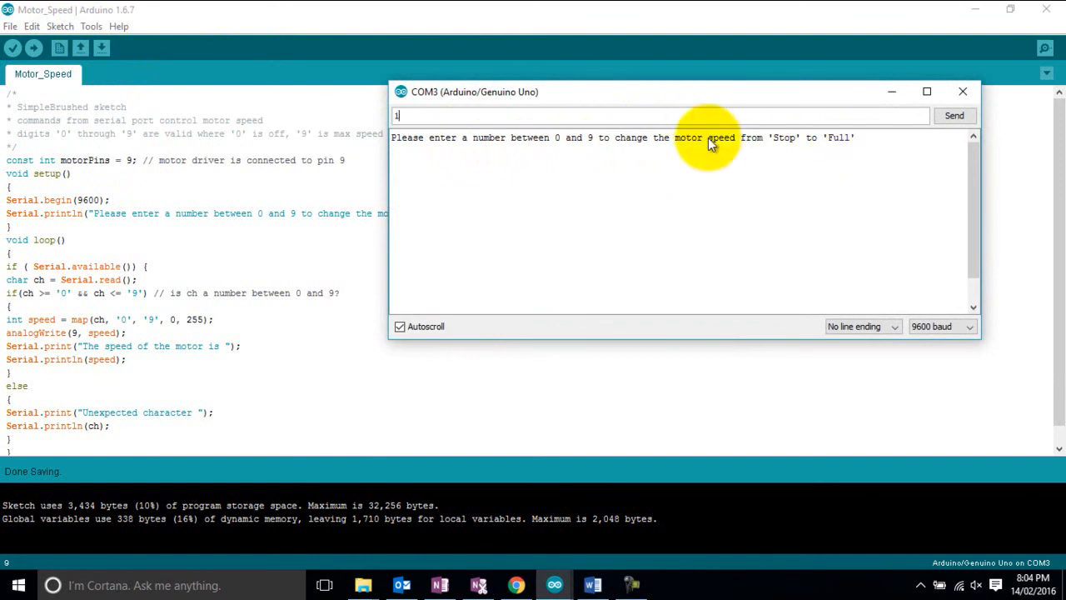
{"action": "left_click", "coordinate": [953, 115]}
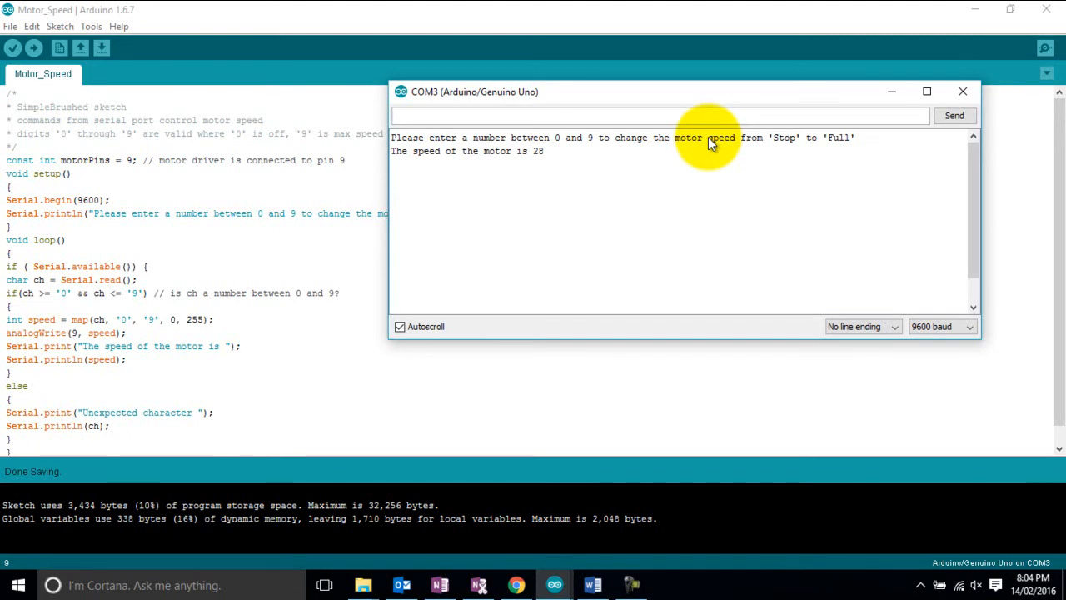
{"action": "type", "text": "5"}
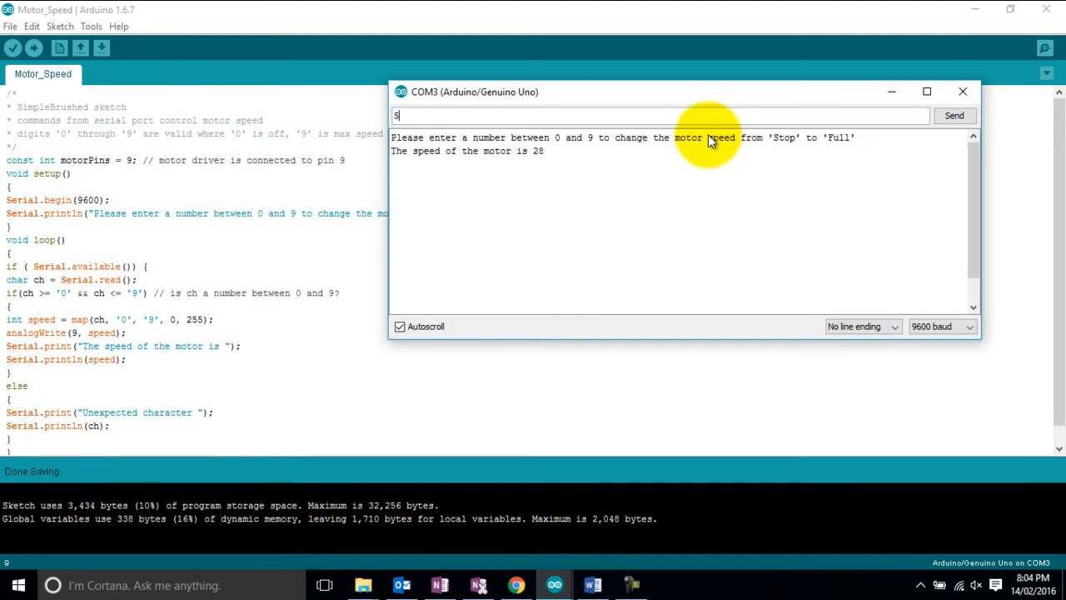
{"action": "left_click", "coordinate": [954, 115]}
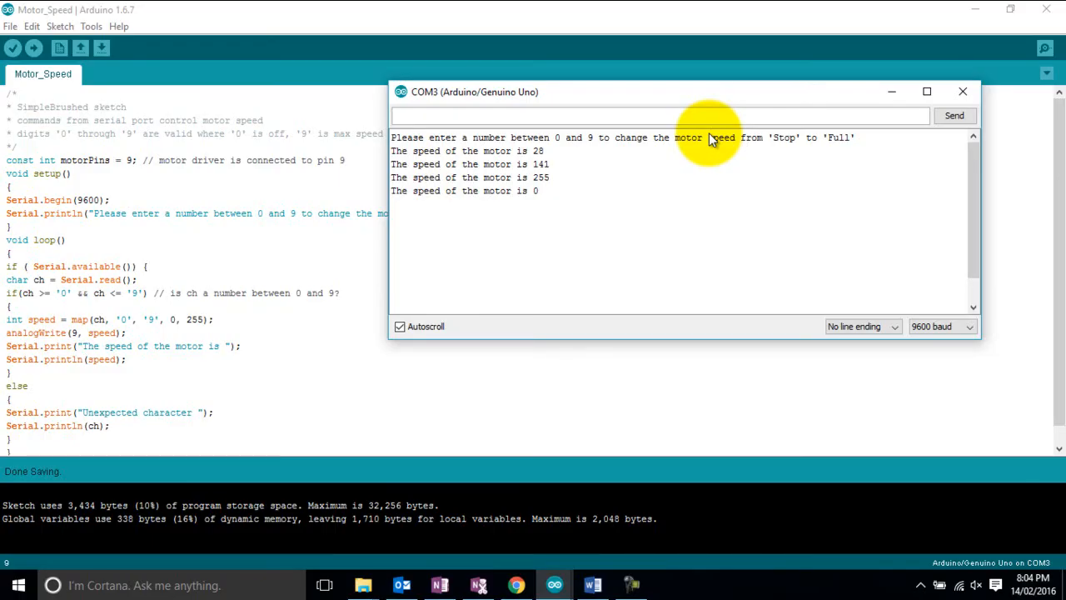
{"action": "type", "text": "9"}
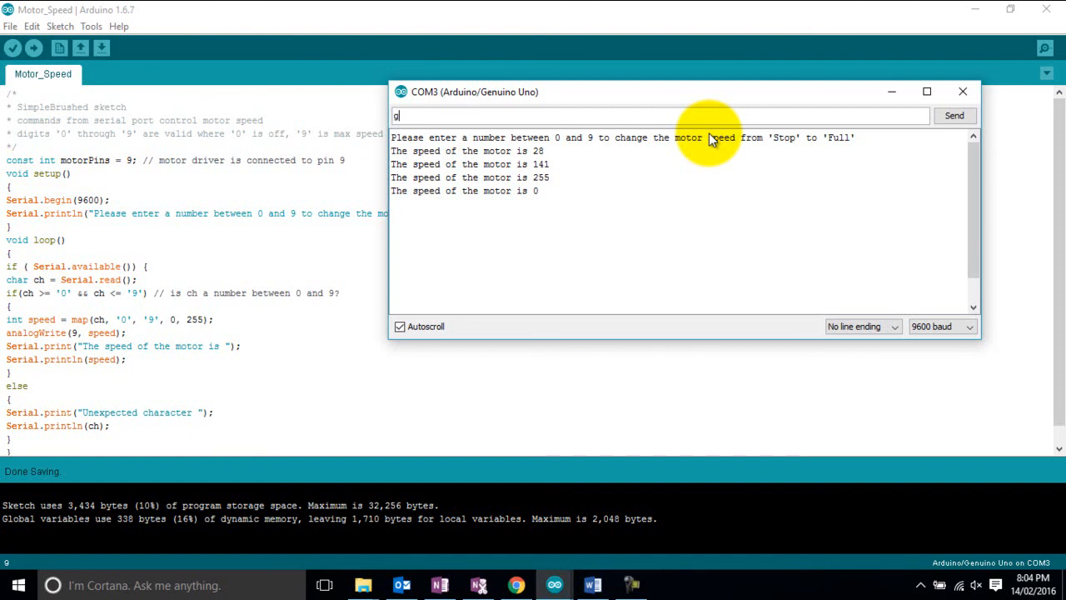
{"action": "left_click", "coordinate": [953, 115]}
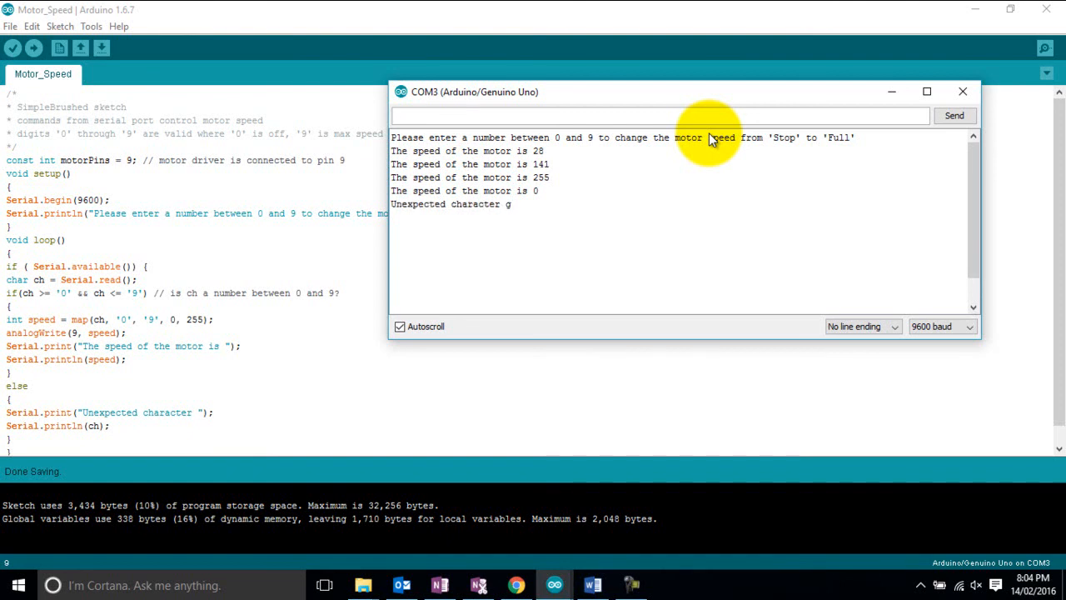